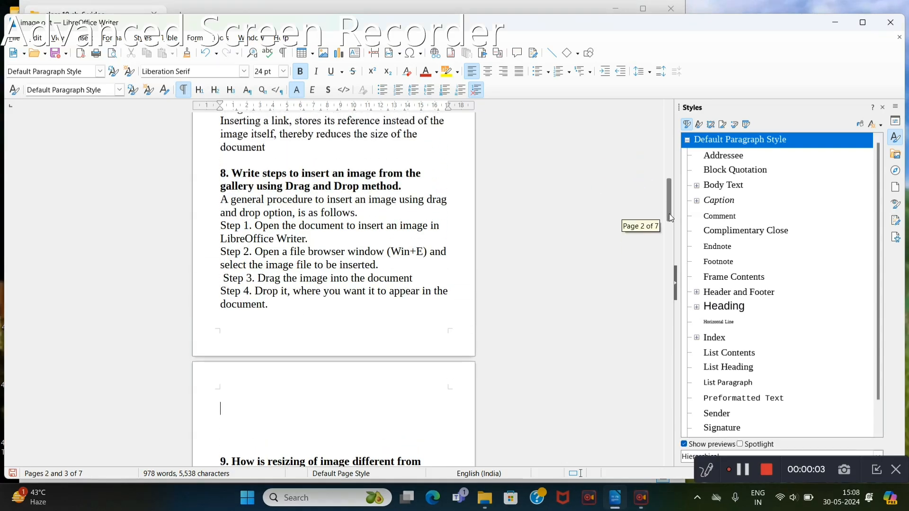
{"action": "mouse_move", "coordinate": [211, 226]}
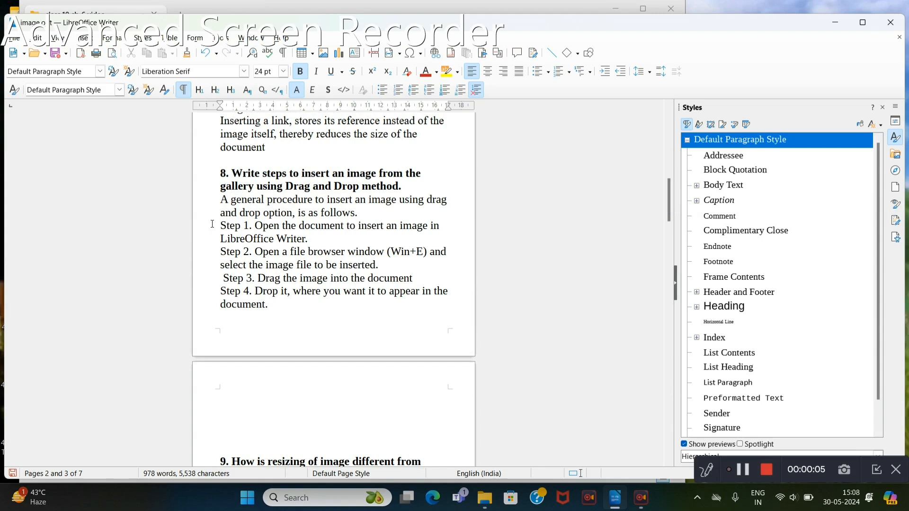
{"action": "mouse_move", "coordinate": [880, 30]}
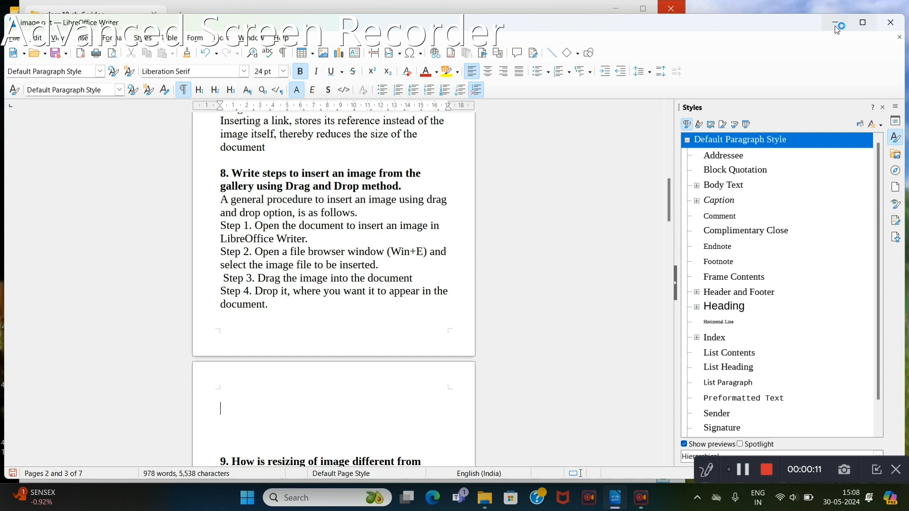
Step: Minimize Writer to reveal the class 10 ch-6 video folder with image at 36 KB
{"action": "left_click", "coordinate": [483, 497]}
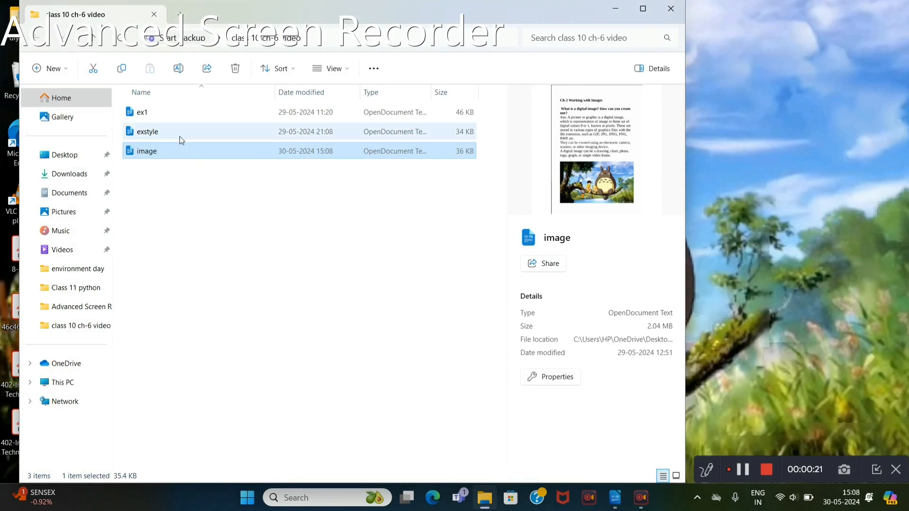
{"action": "mouse_move", "coordinate": [161, 153]}
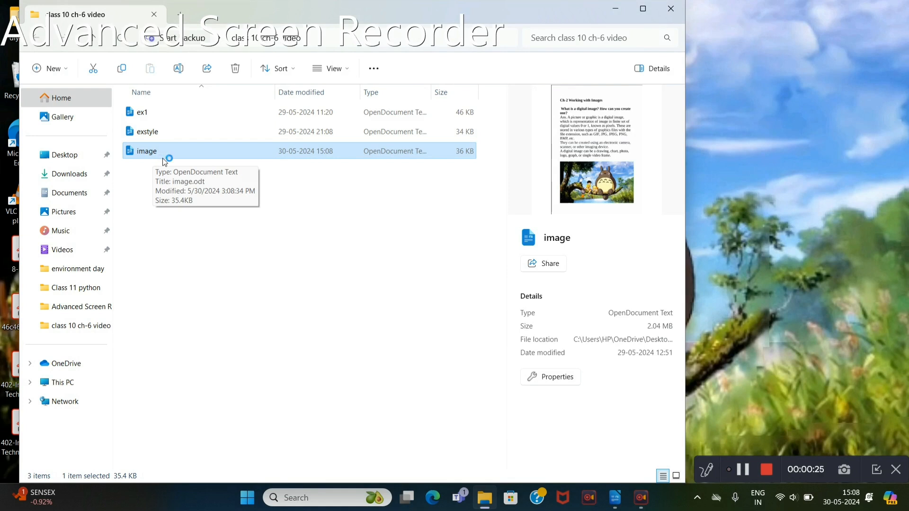
{"action": "mouse_move", "coordinate": [399, 152]}
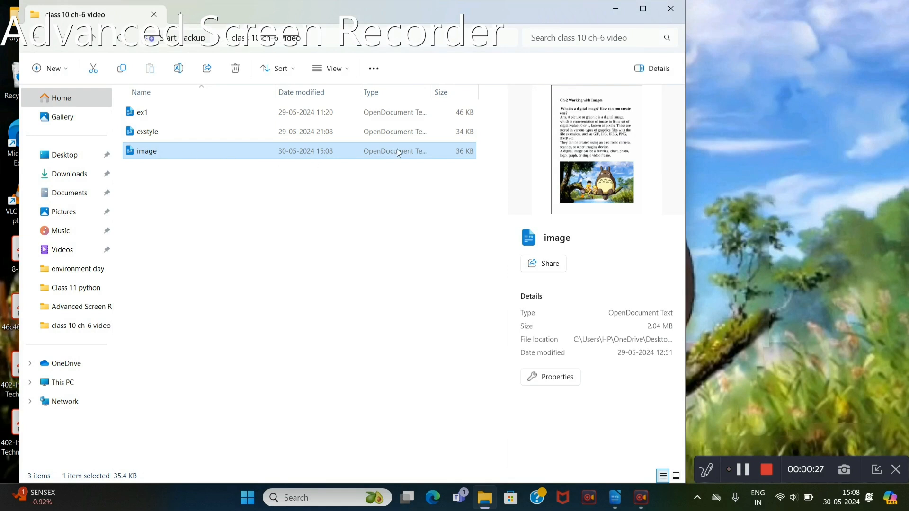
{"action": "mouse_move", "coordinate": [480, 161]}
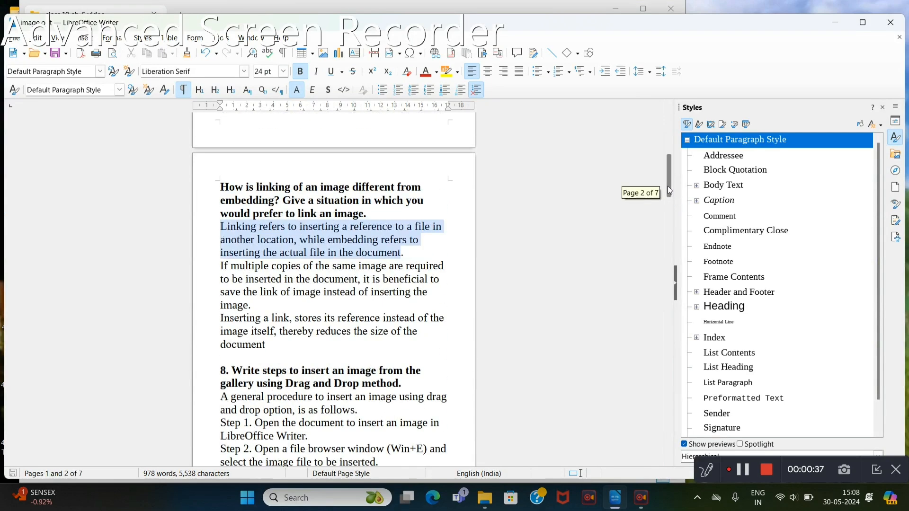
{"action": "scroll", "scroll_direction": "down", "scroll_amount": 3}
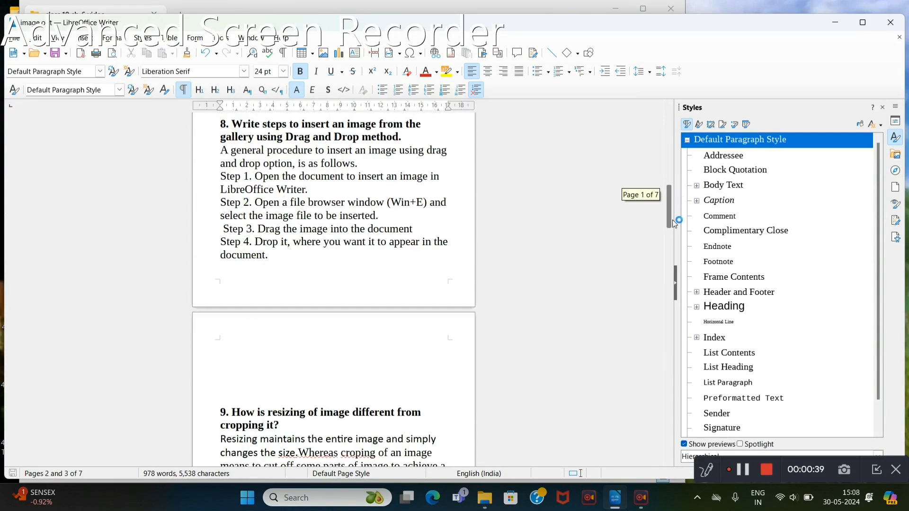
{"action": "scroll", "scroll_direction": "down", "scroll_amount": 3}
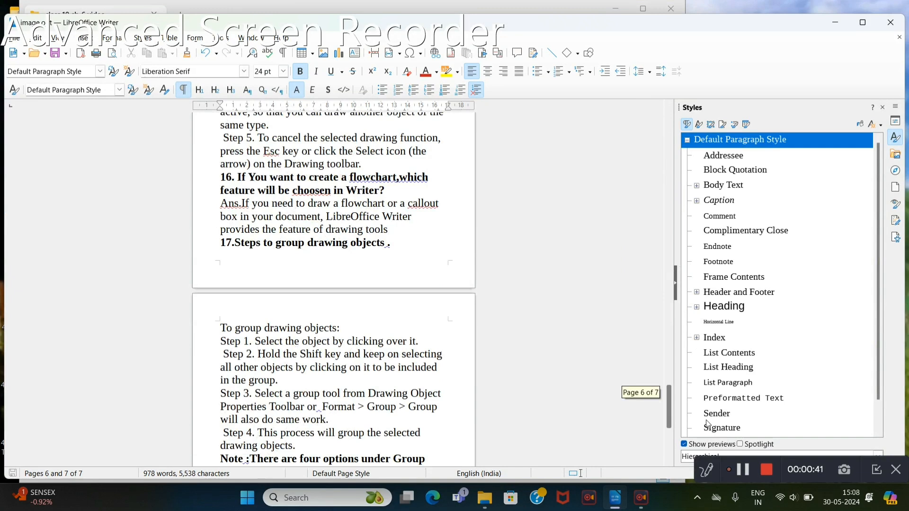
{"action": "scroll", "scroll_direction": "up", "scroll_amount": 3}
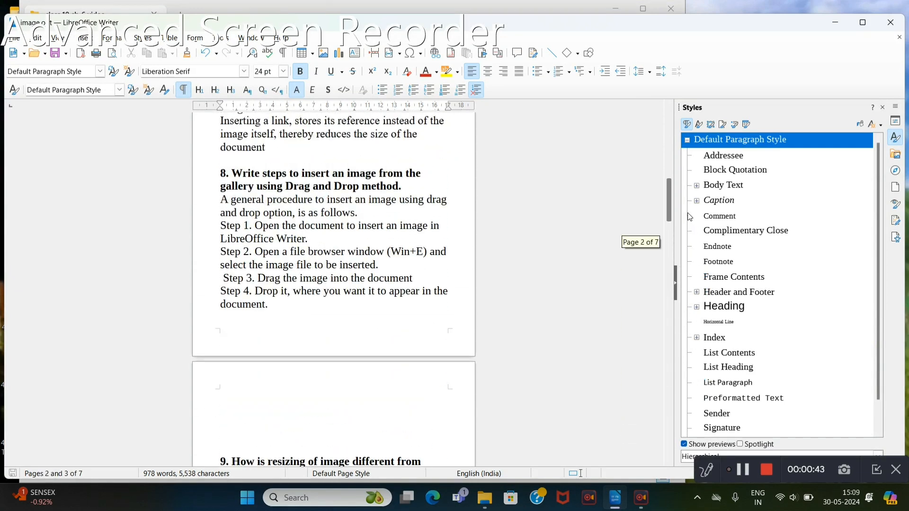
{"action": "scroll", "scroll_direction": "down", "scroll_amount": 3}
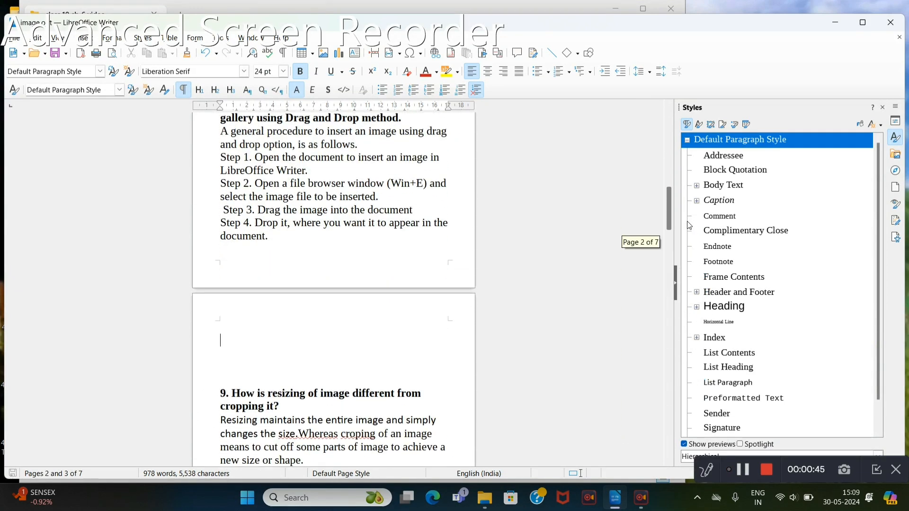
{"action": "scroll", "scroll_direction": "down", "scroll_amount": 3}
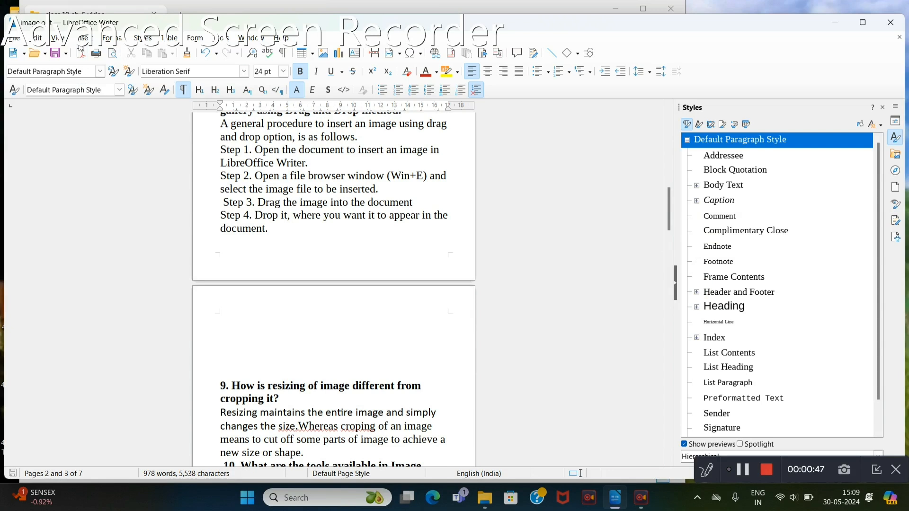
Step: Insert the ghibli1 Totoro picture from Pictures above question 9
{"action": "left_click", "coordinate": [82, 38]}
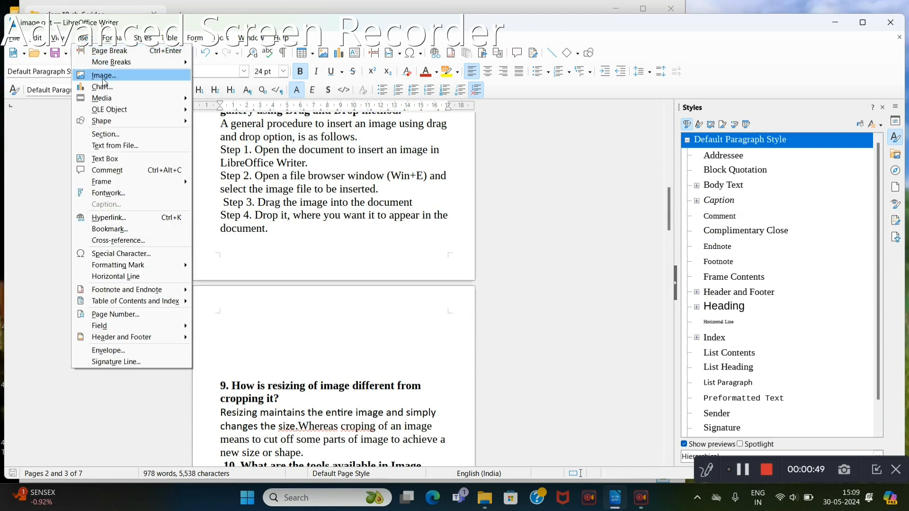
{"action": "left_click", "coordinate": [103, 75]}
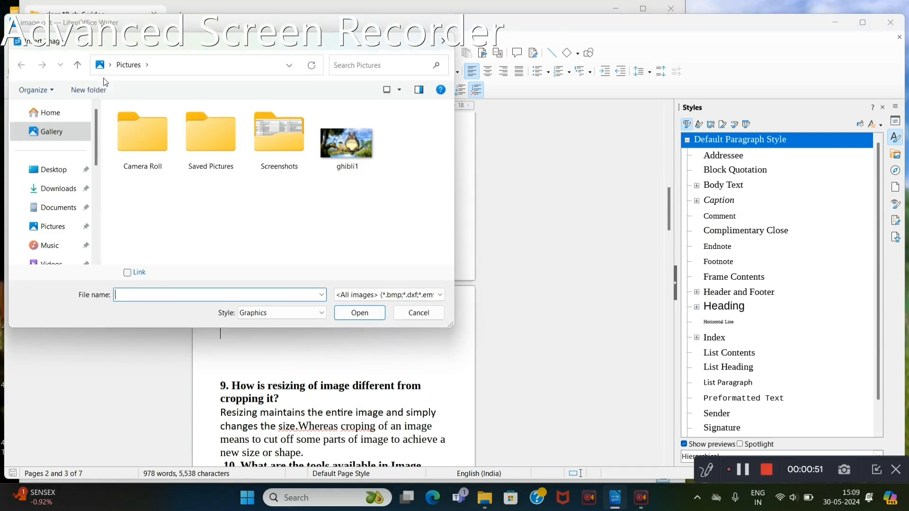
{"action": "left_click", "coordinate": [279, 134]}
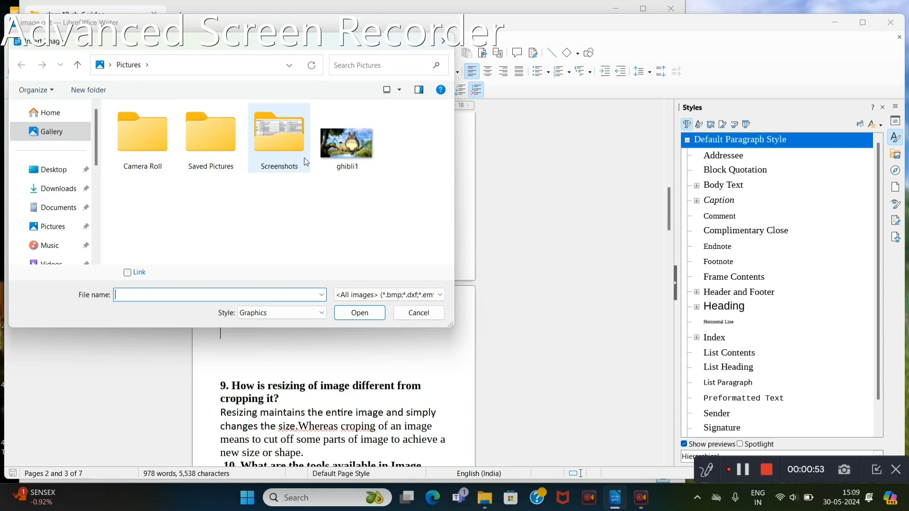
{"action": "left_click", "coordinate": [346, 142]}
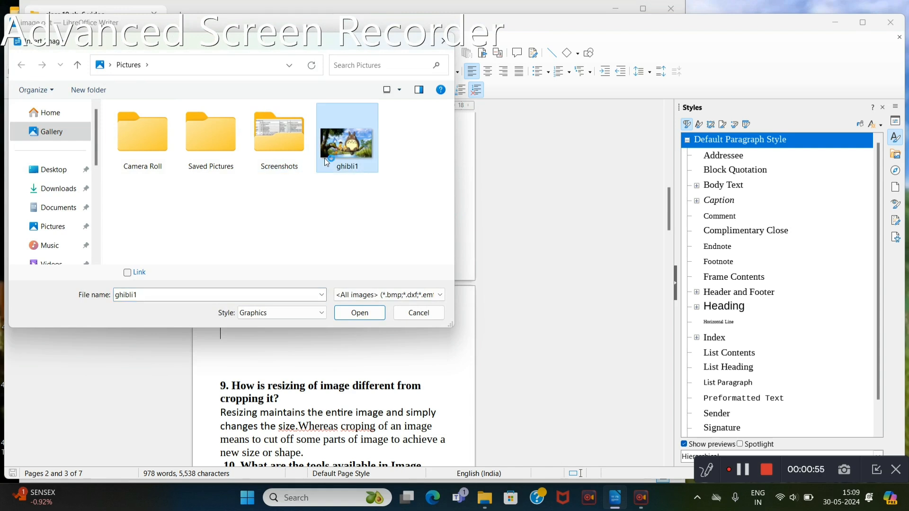
{"action": "left_click", "coordinate": [358, 313]}
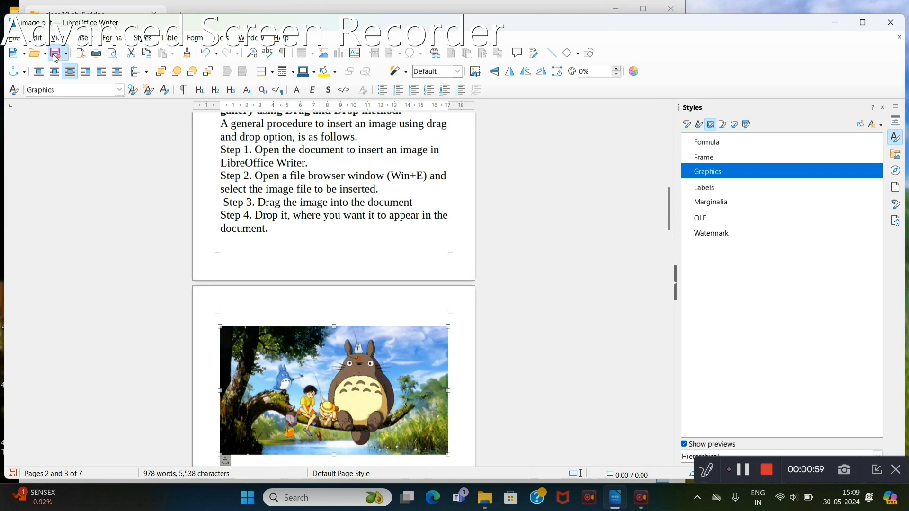
{"action": "mouse_move", "coordinate": [822, 44]}
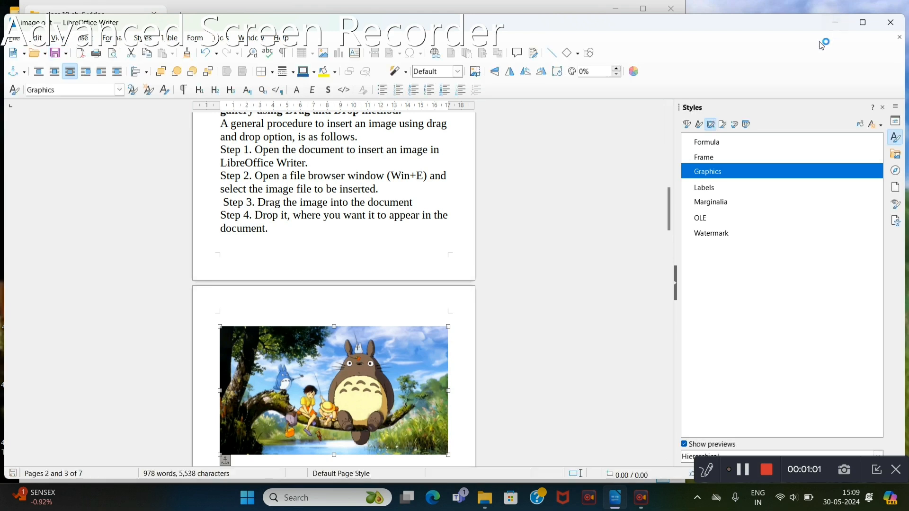
{"action": "left_click", "coordinate": [483, 497]}
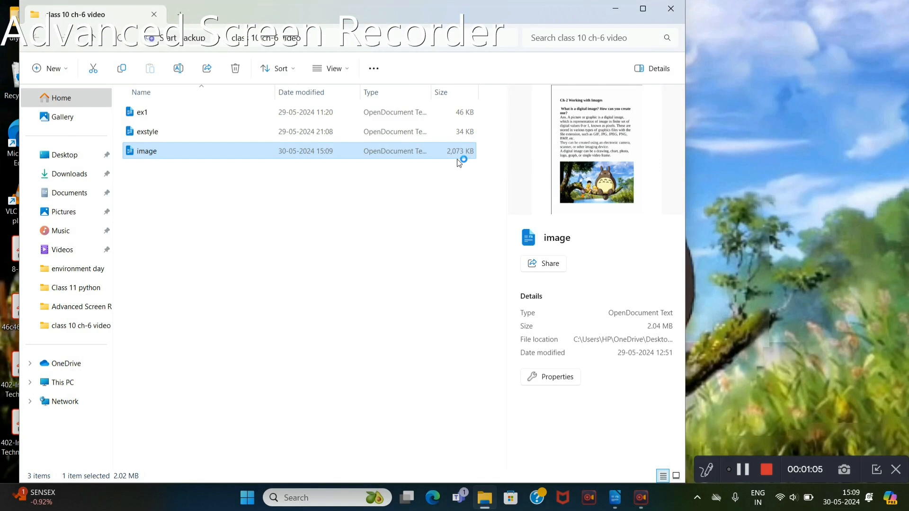
{"action": "mouse_move", "coordinate": [456, 164]}
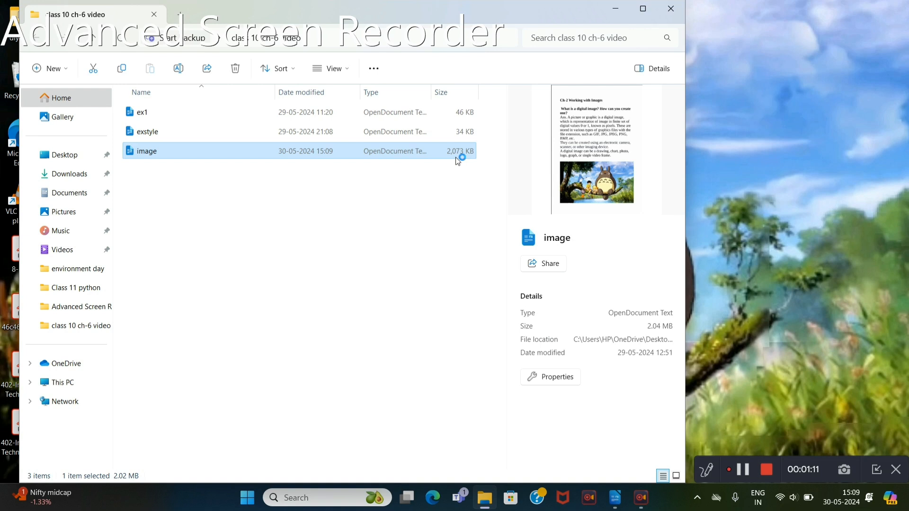
{"action": "mouse_move", "coordinate": [503, 392]}
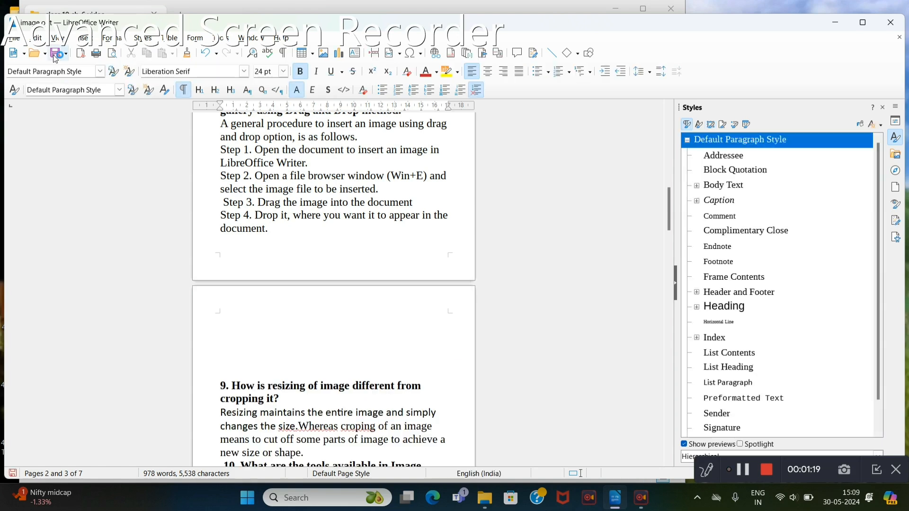
Step: Place the cursor in the blank area above question 9 on page 3
{"action": "left_click", "coordinate": [220, 333]}
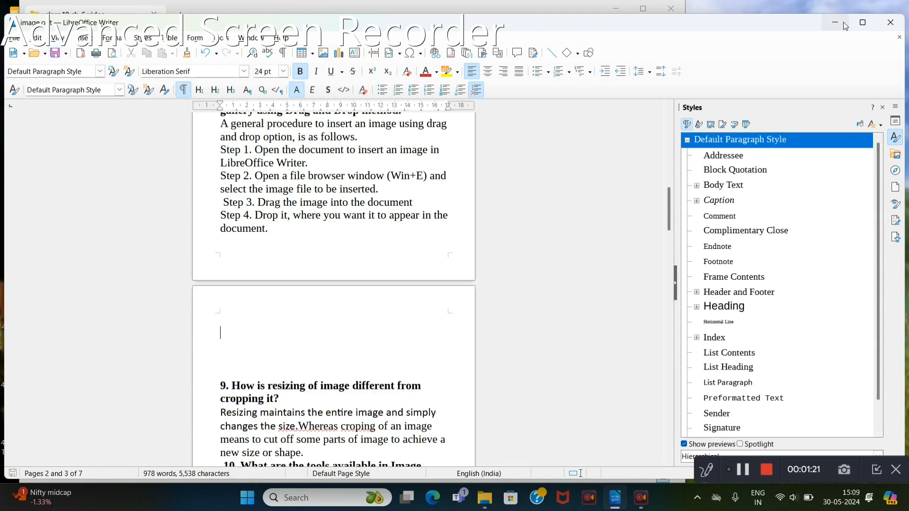
{"action": "left_click", "coordinate": [484, 497]}
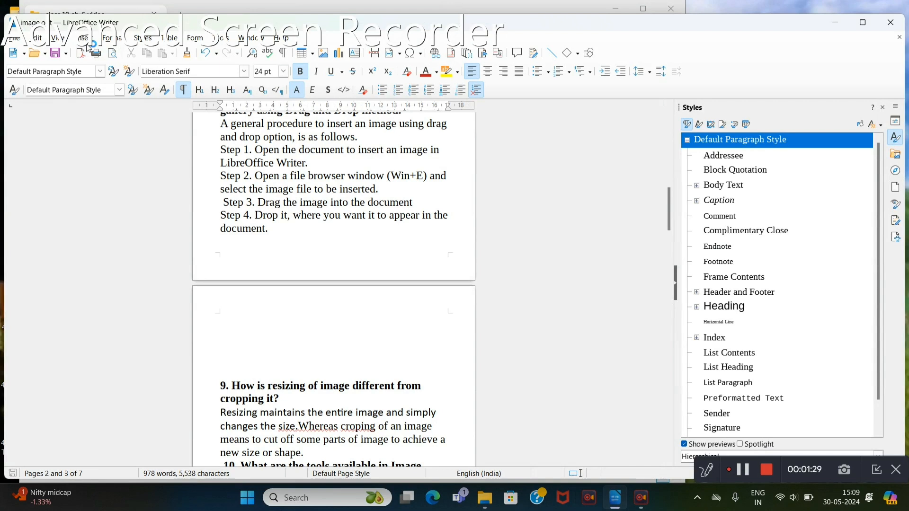
Step: Insert ghibli1 above question 9 with Link ticked and choose Keep Link
{"action": "left_click", "coordinate": [81, 38]}
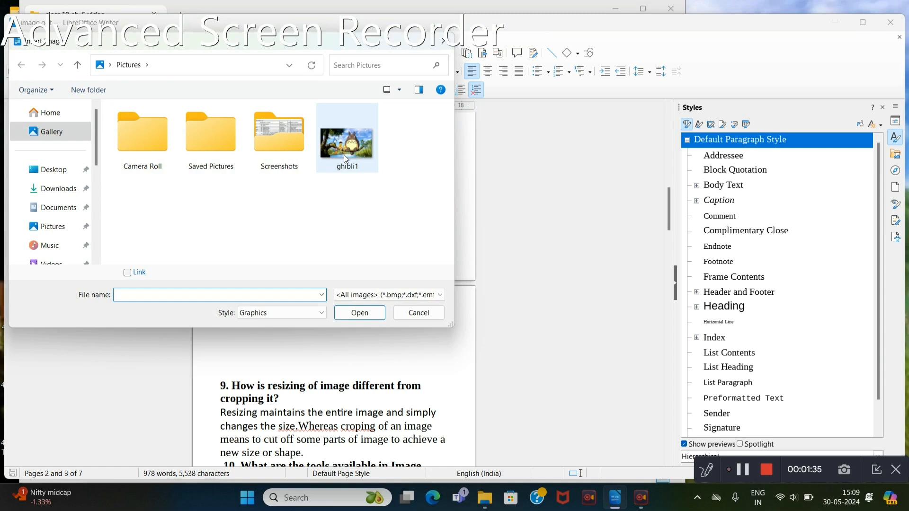
{"action": "left_click", "coordinate": [346, 137]}
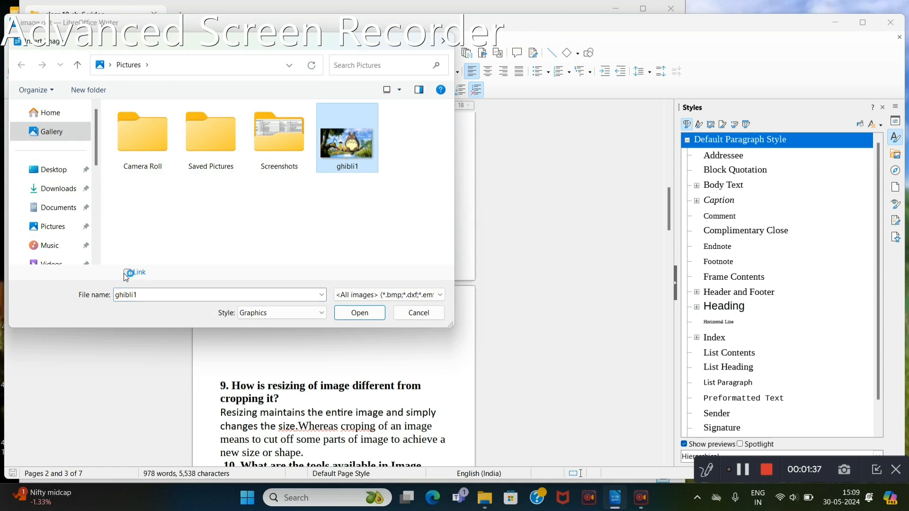
{"action": "left_click", "coordinate": [127, 273]}
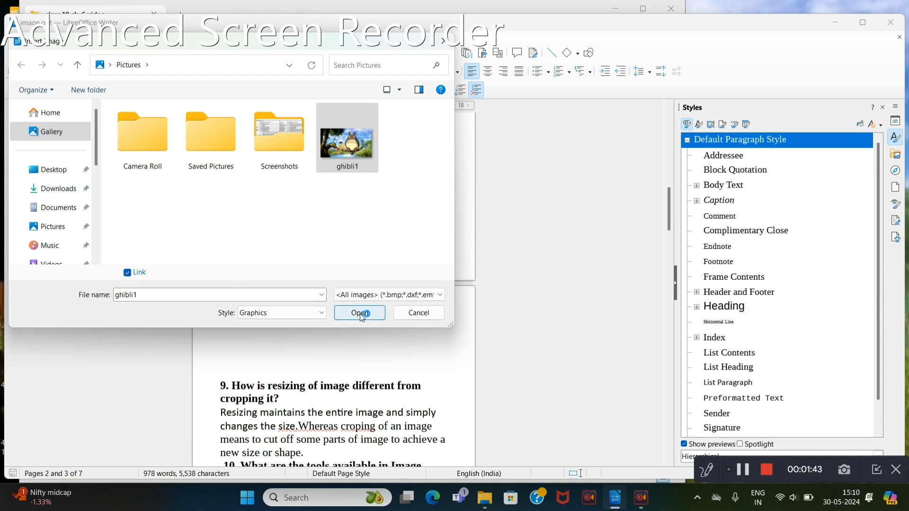
{"action": "left_click", "coordinate": [359, 313]}
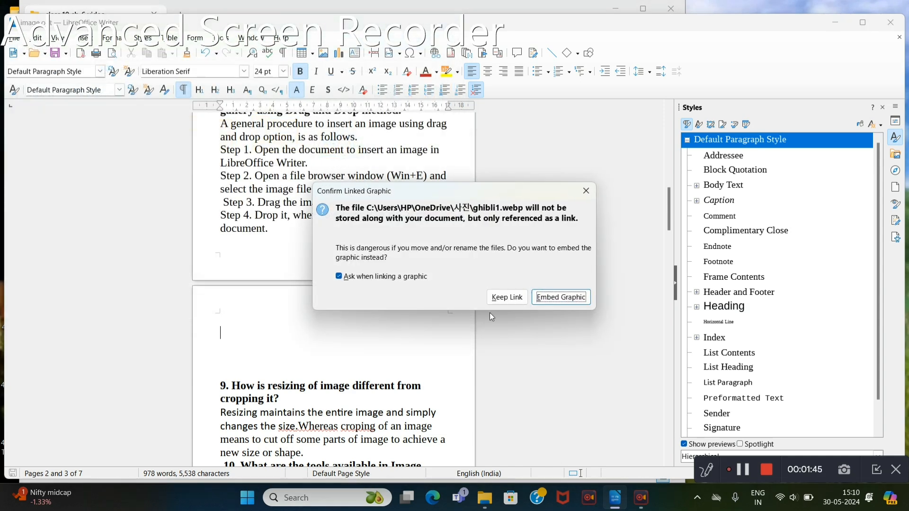
{"action": "left_click", "coordinate": [560, 297]}
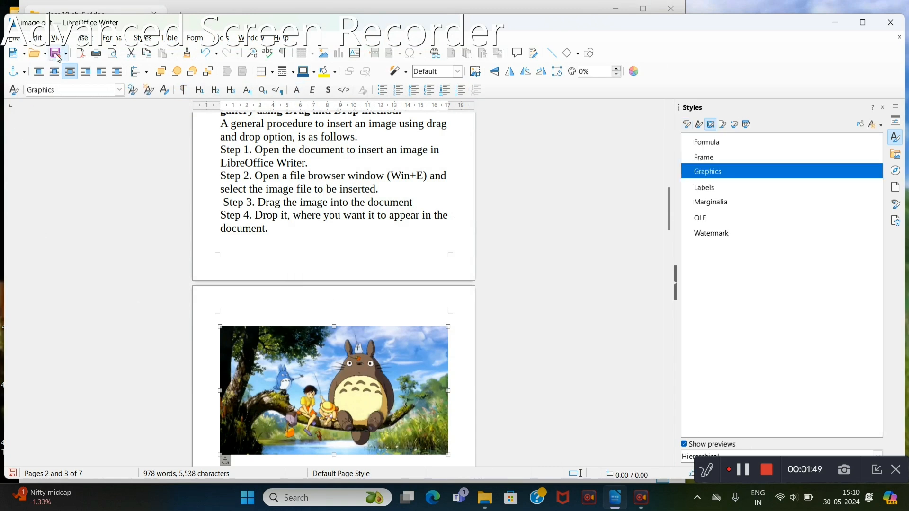
{"action": "mouse_move", "coordinate": [55, 53]}
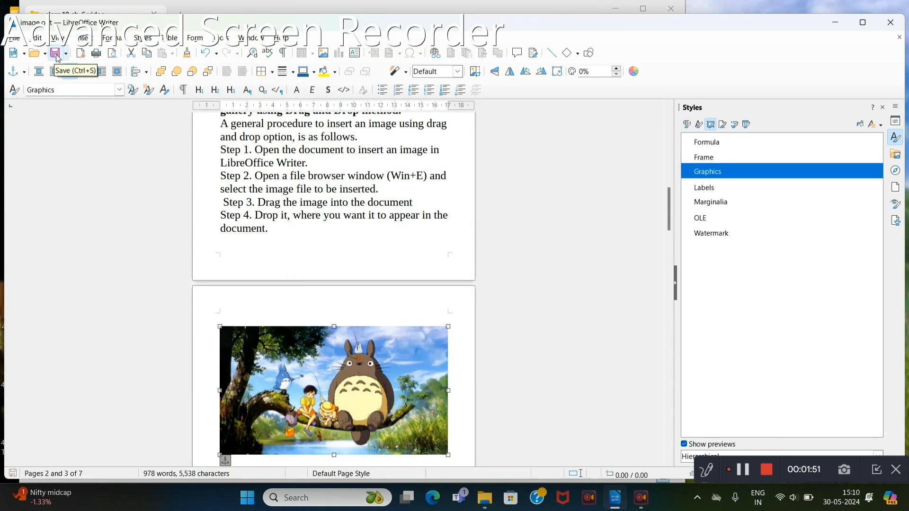
{"action": "mouse_move", "coordinate": [397, 90]}
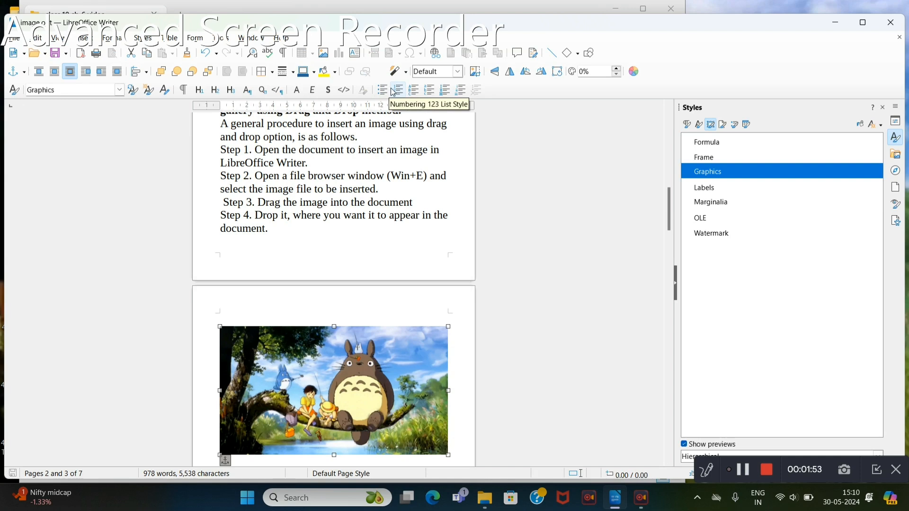
{"action": "left_click", "coordinate": [484, 497]}
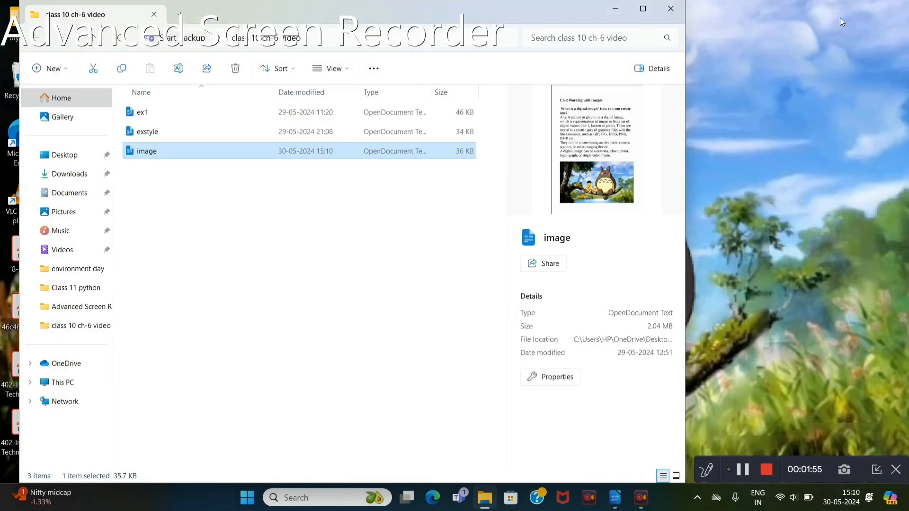
{"action": "mouse_move", "coordinate": [469, 161]}
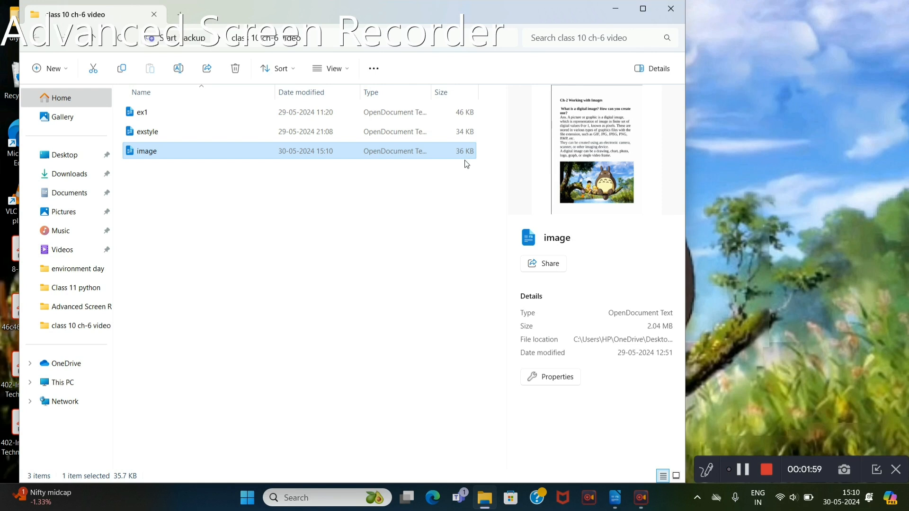
{"action": "mouse_move", "coordinate": [633, 435]}
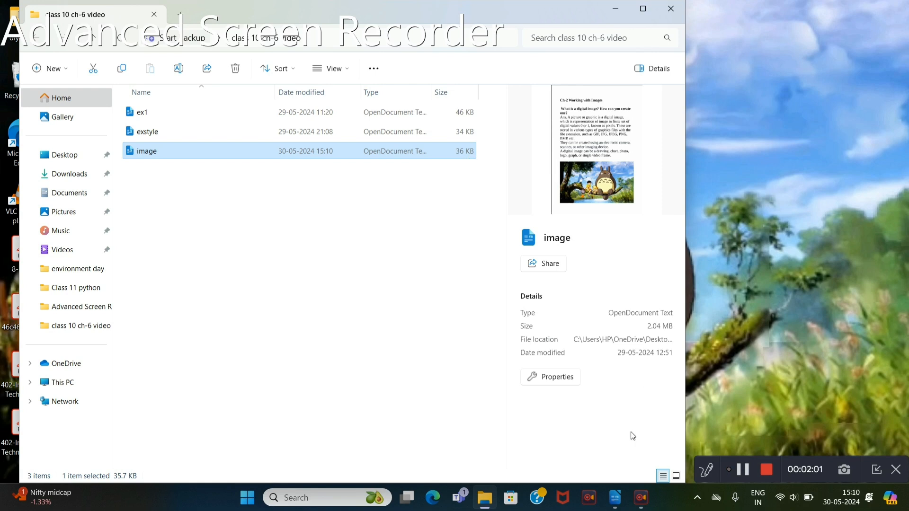
{"action": "mouse_move", "coordinate": [615, 497]}
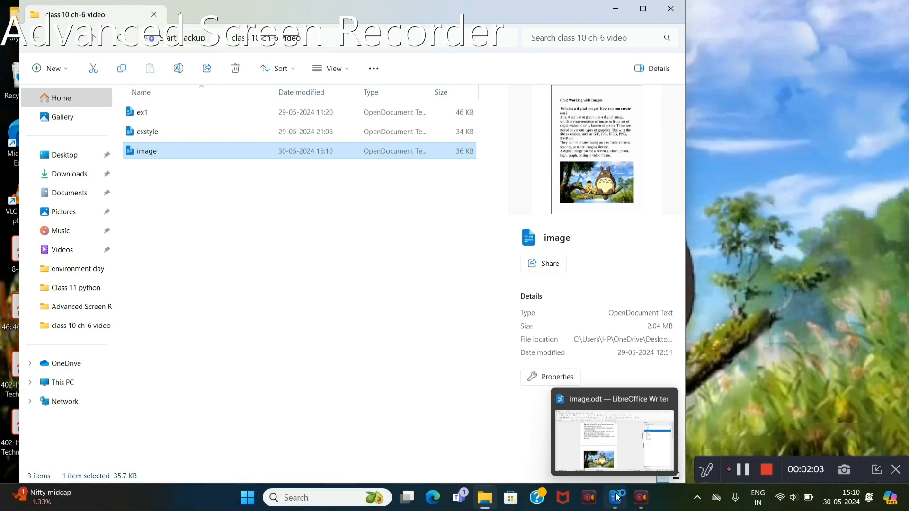
{"action": "left_click", "coordinate": [613, 435]}
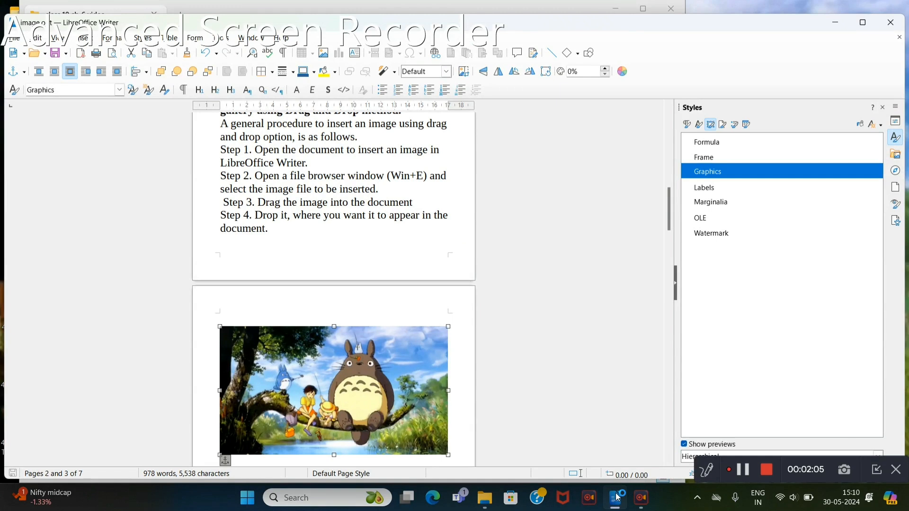